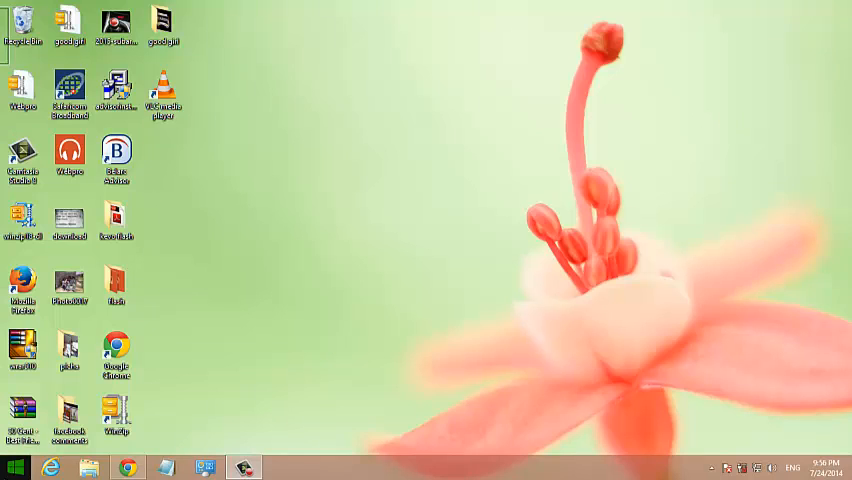
- Reach the PC and devices section of PC settings from the Start screen
click(12, 468)
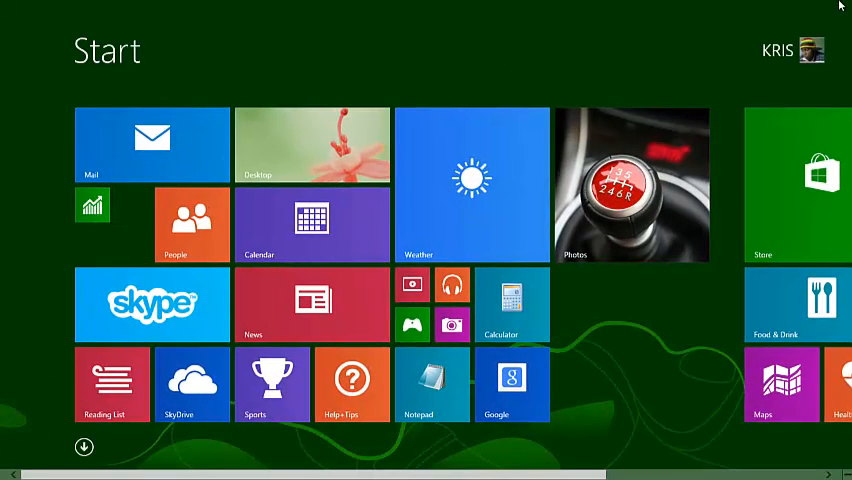
mouse_move(844, 12)
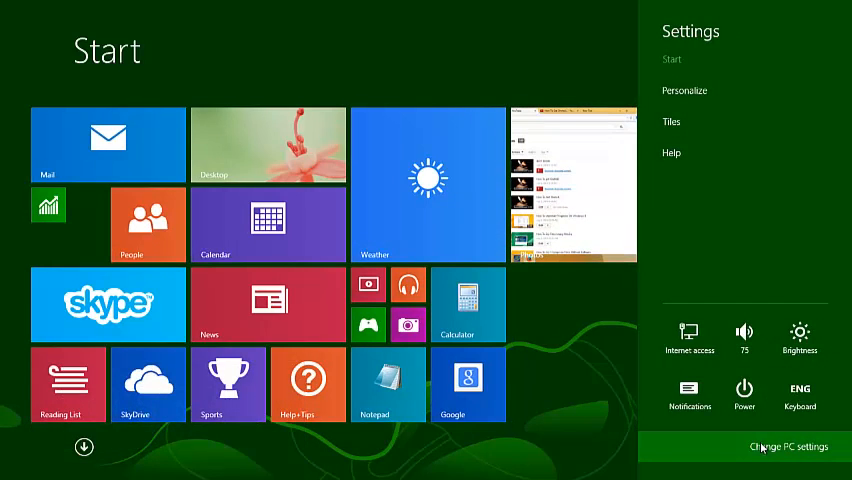
click(788, 448)
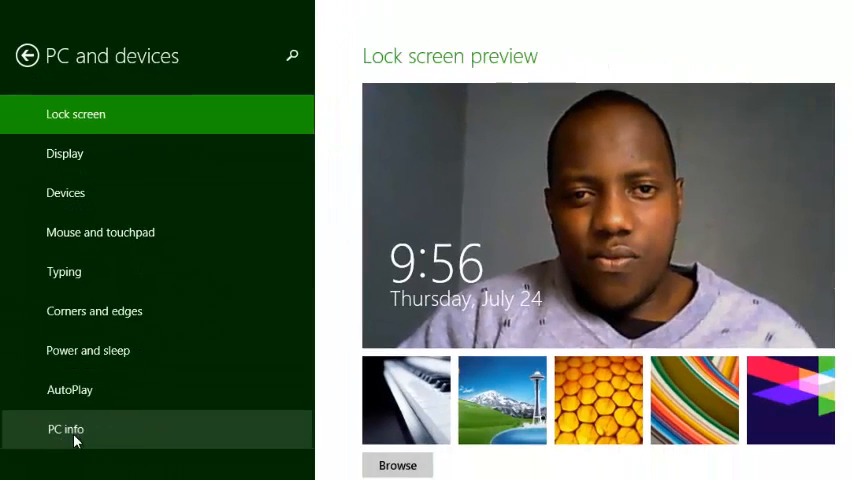
- Show the PC info page with PC name, processor, RAM and system type
click(64, 428)
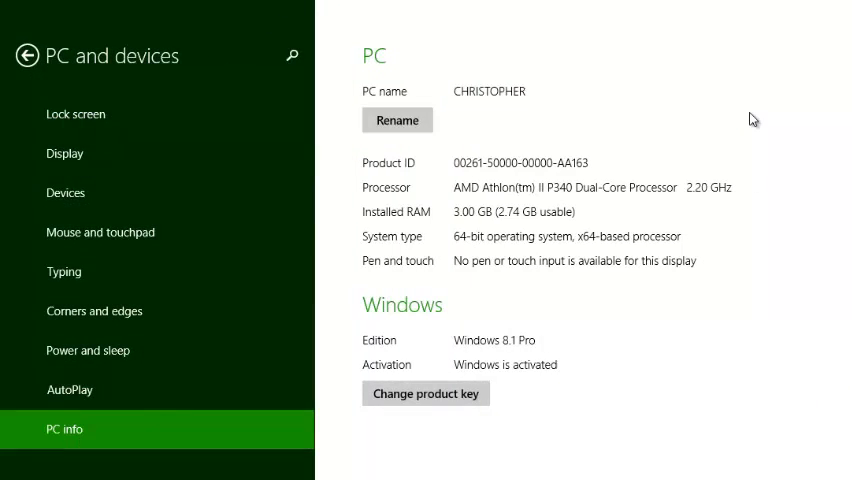
mouse_move(800, 252)
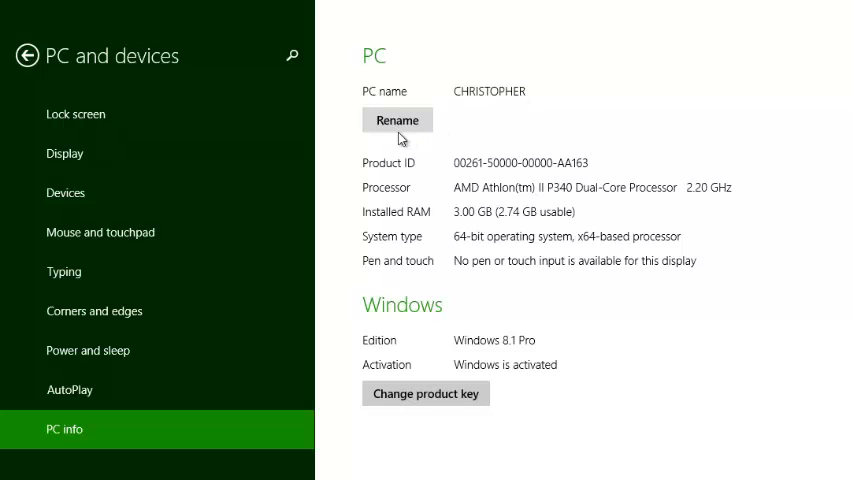
mouse_move(392, 178)
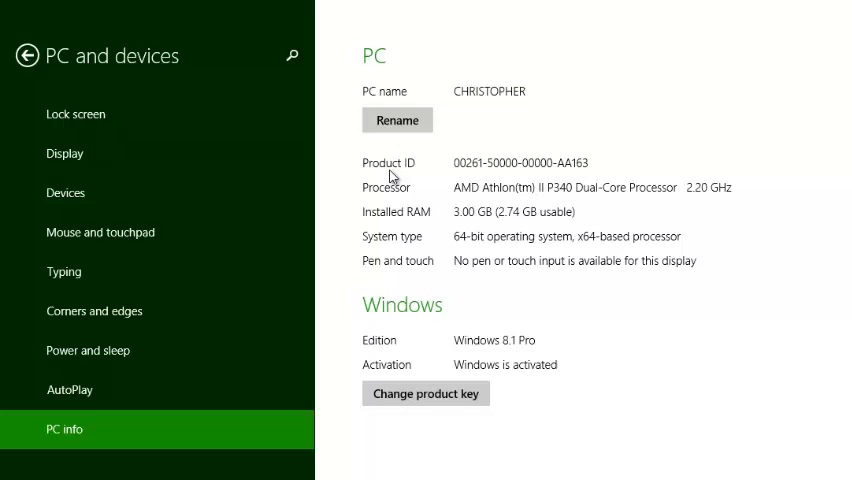
mouse_move(650, 160)
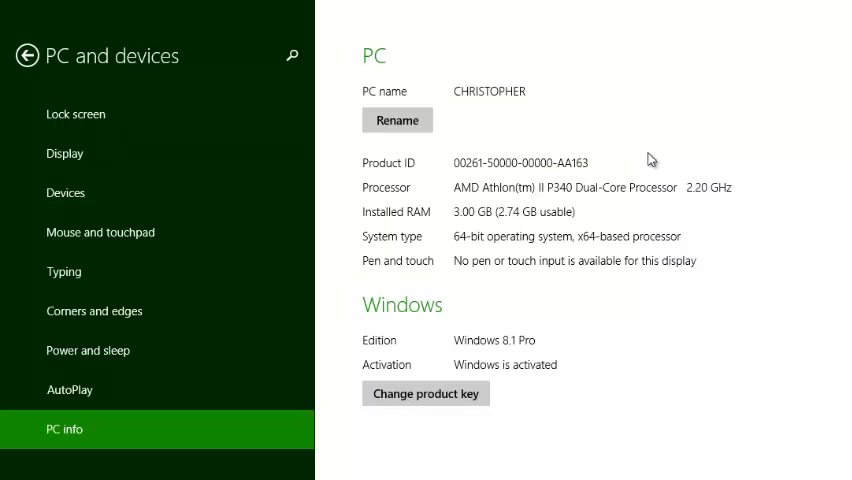
mouse_move(484, 206)
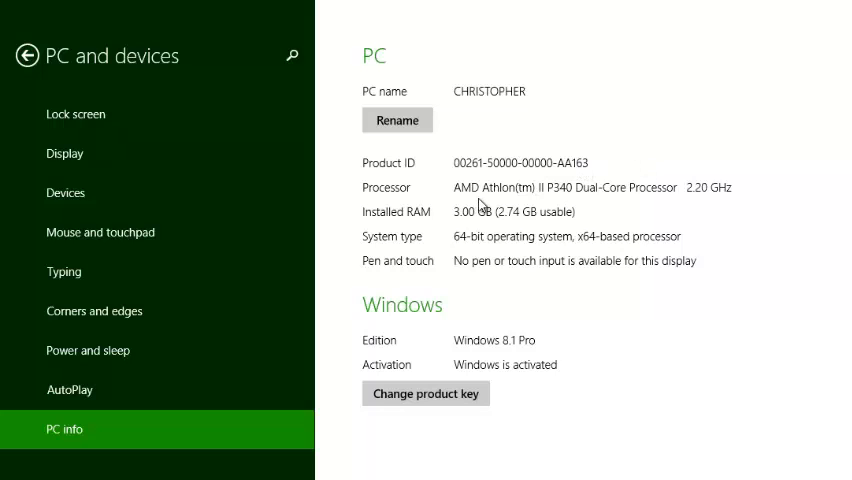
mouse_move(624, 198)
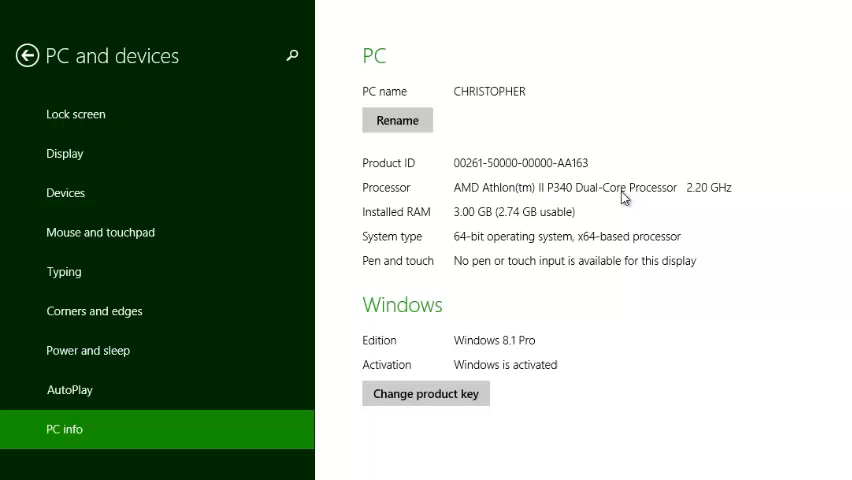
mouse_move(540, 220)
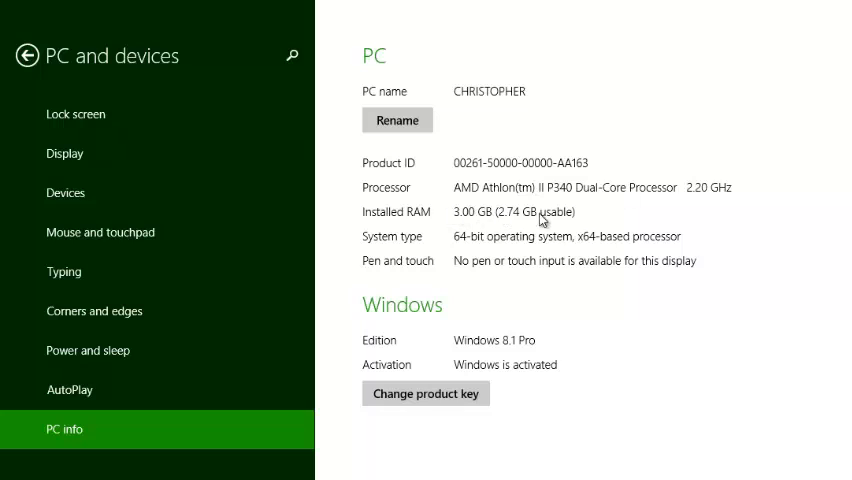
mouse_move(456, 252)
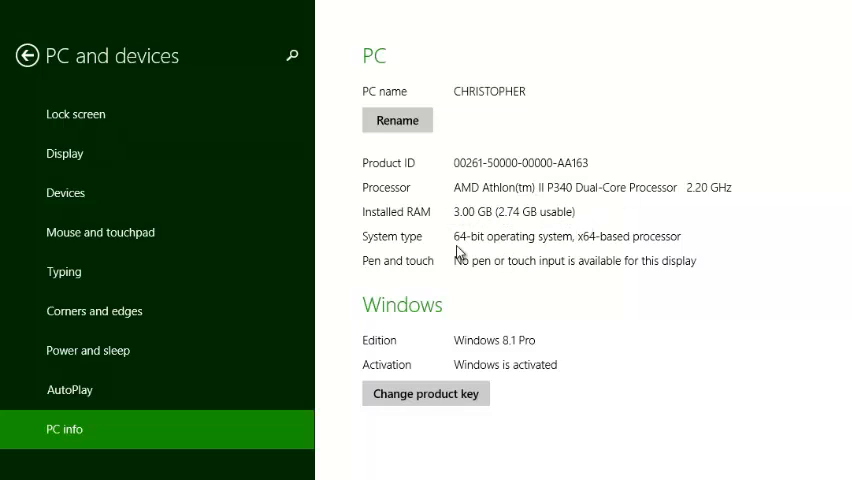
mouse_move(476, 246)
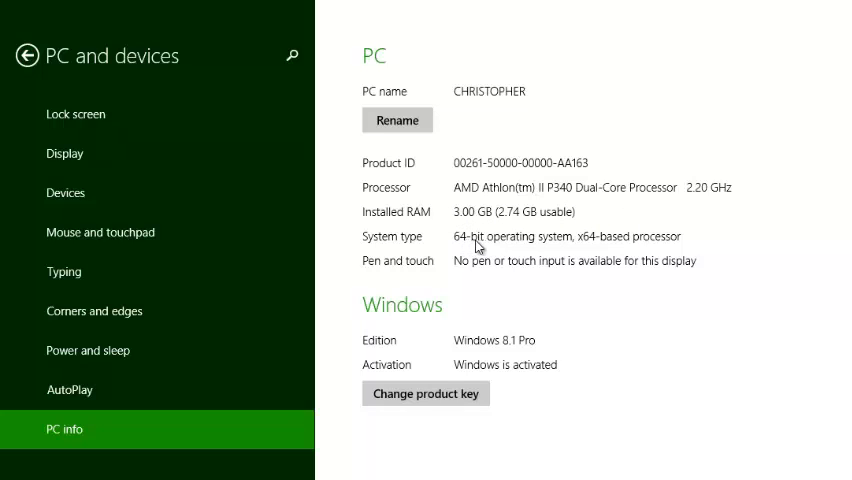
mouse_move(584, 252)
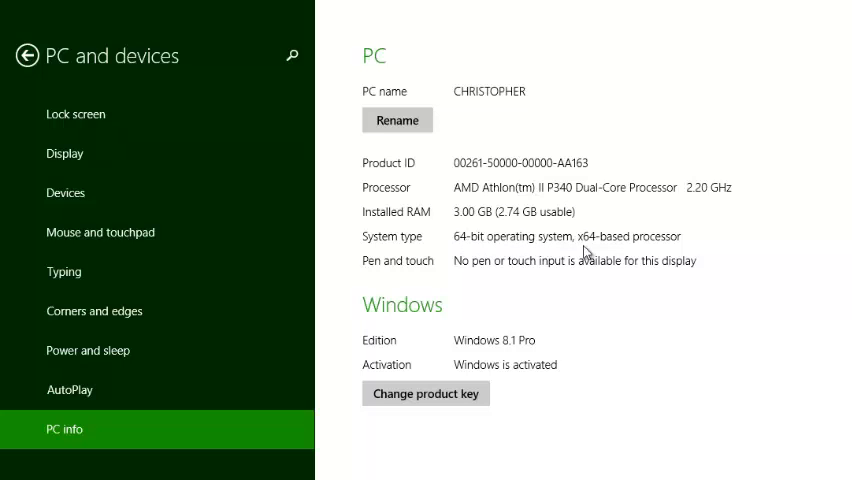
mouse_move(404, 354)
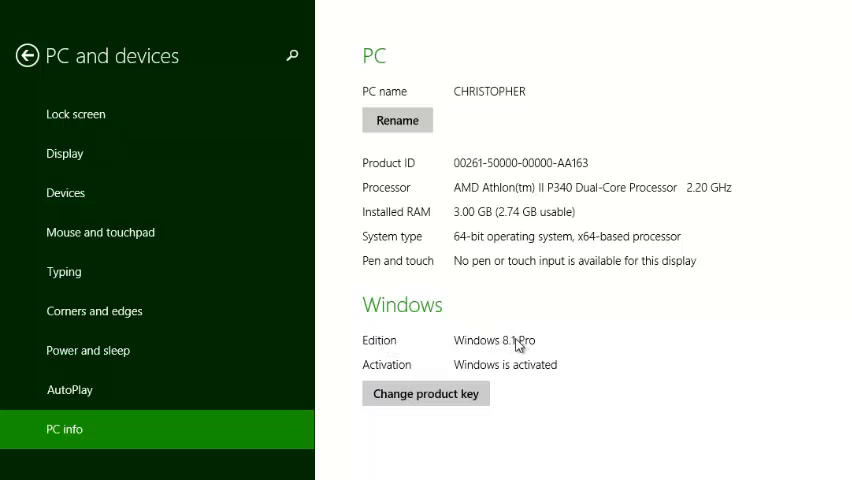
mouse_move(452, 332)
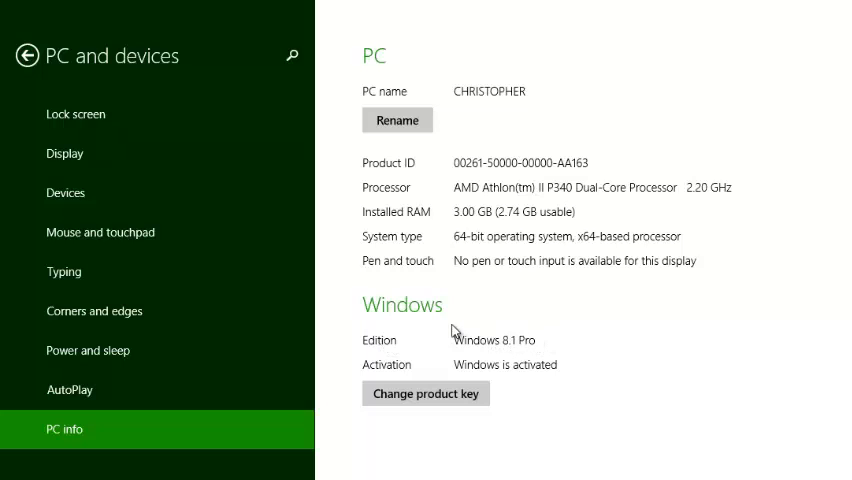
mouse_move(390, 364)
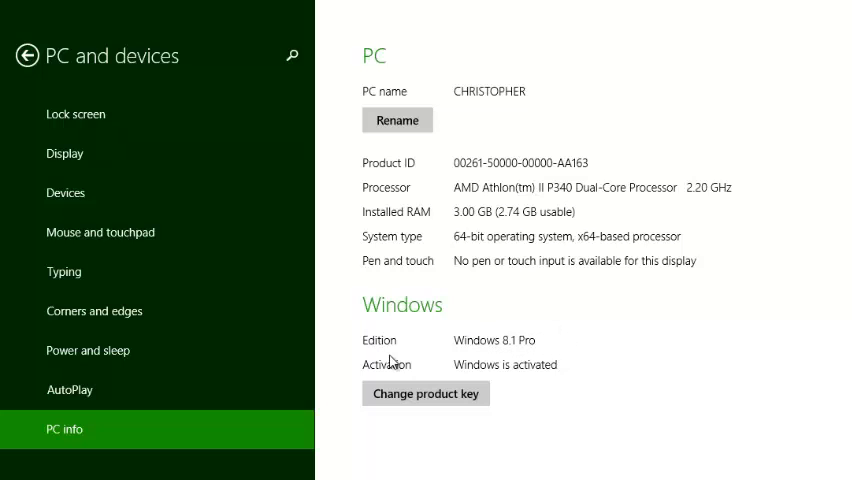
mouse_move(578, 372)
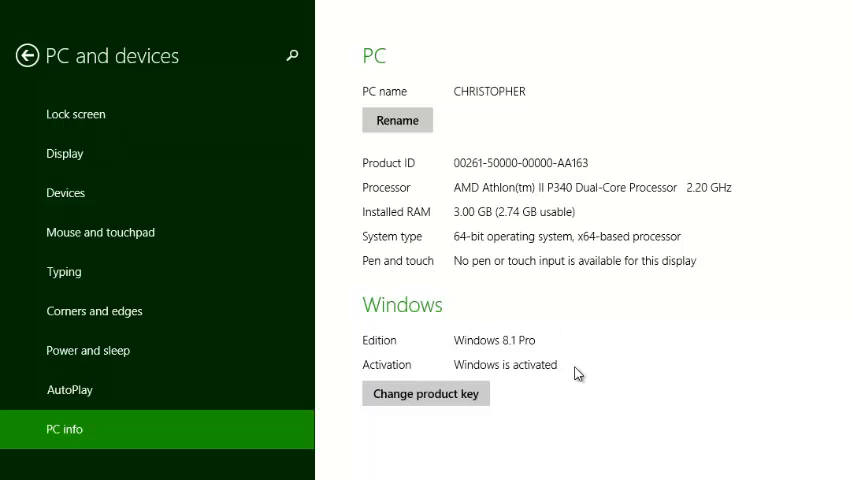
mouse_move(358, 402)
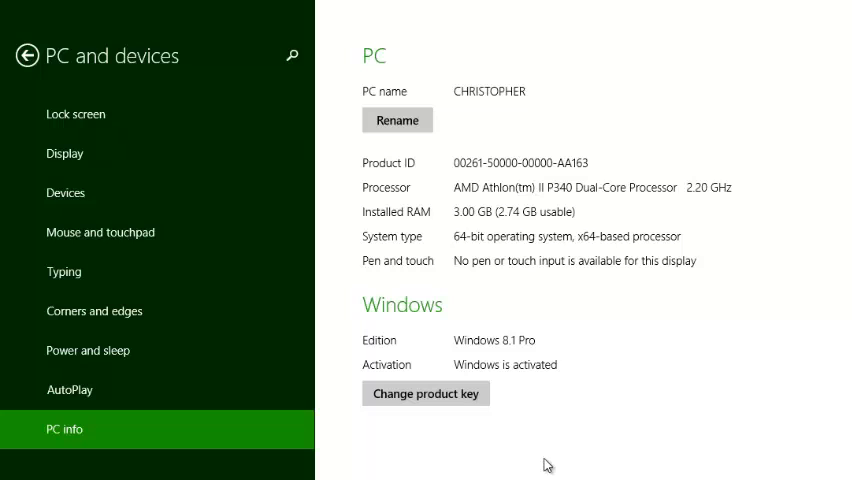
mouse_move(412, 432)
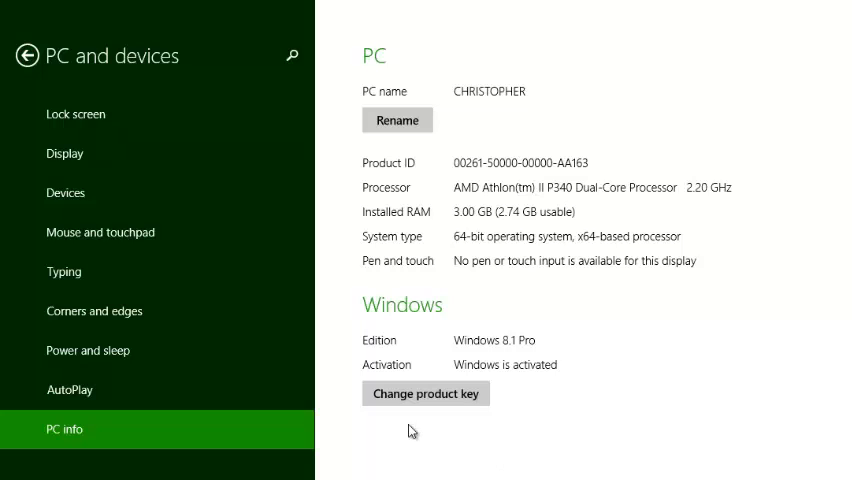